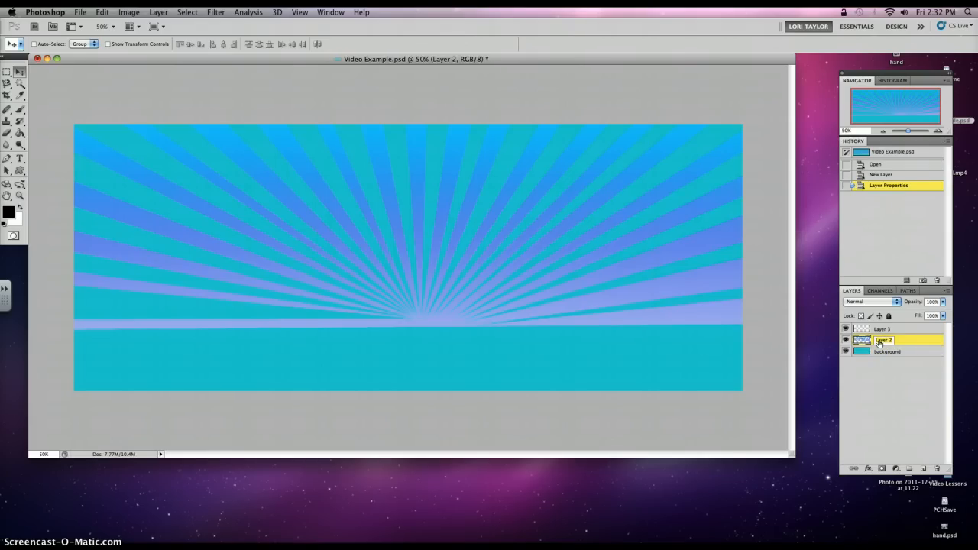
Step: Rename Layer 2 to 'rays'
type("rays")
left_click(887, 328)
type("foreground")
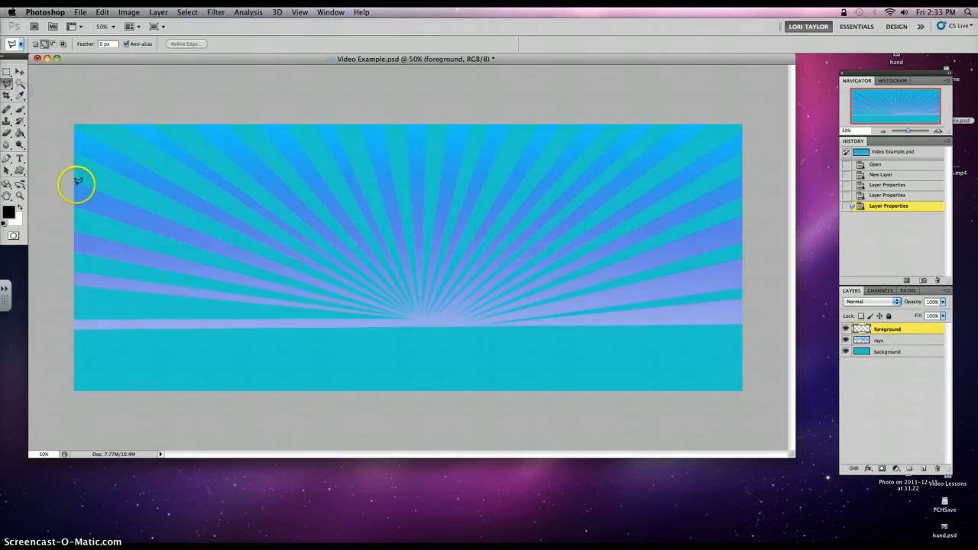
mouse_move(65, 344)
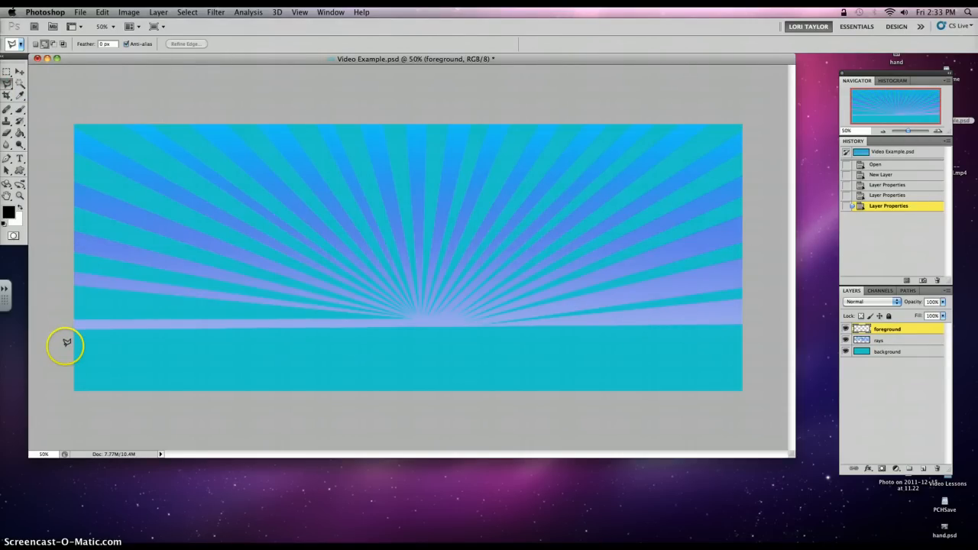
mouse_move(67, 339)
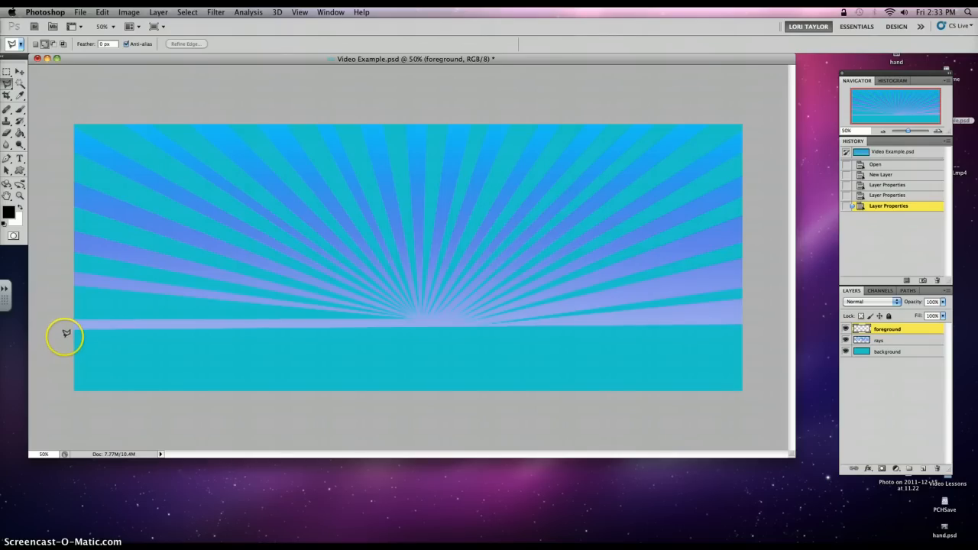
mouse_move(66, 318)
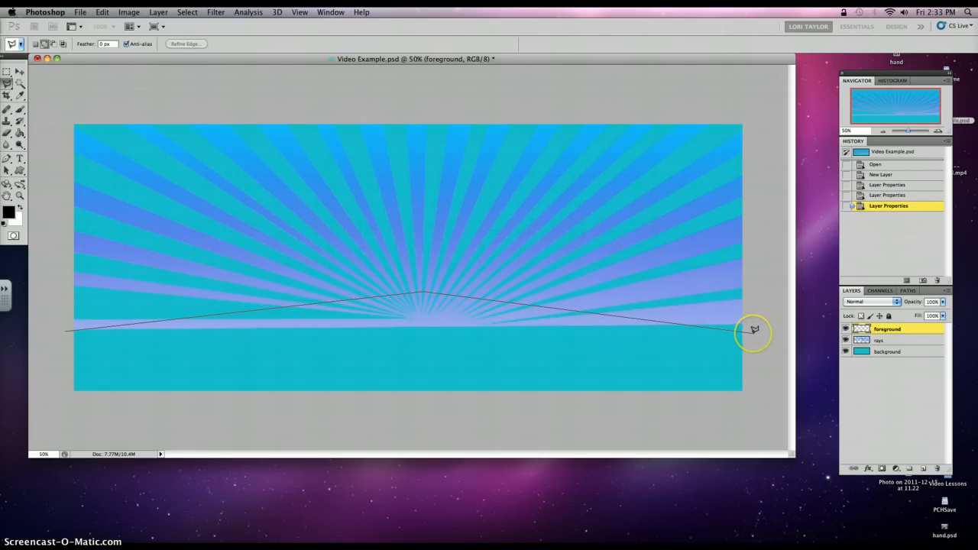
Step: Outline a hill rising from the left edge to the horizon centre and close the selection
left_click_drag(755, 331, 754, 419)
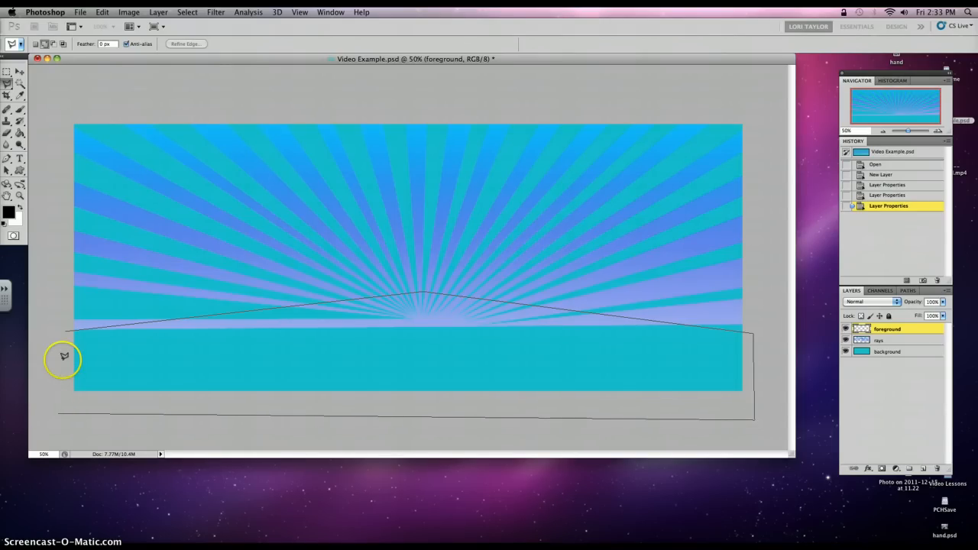
left_click(66, 329)
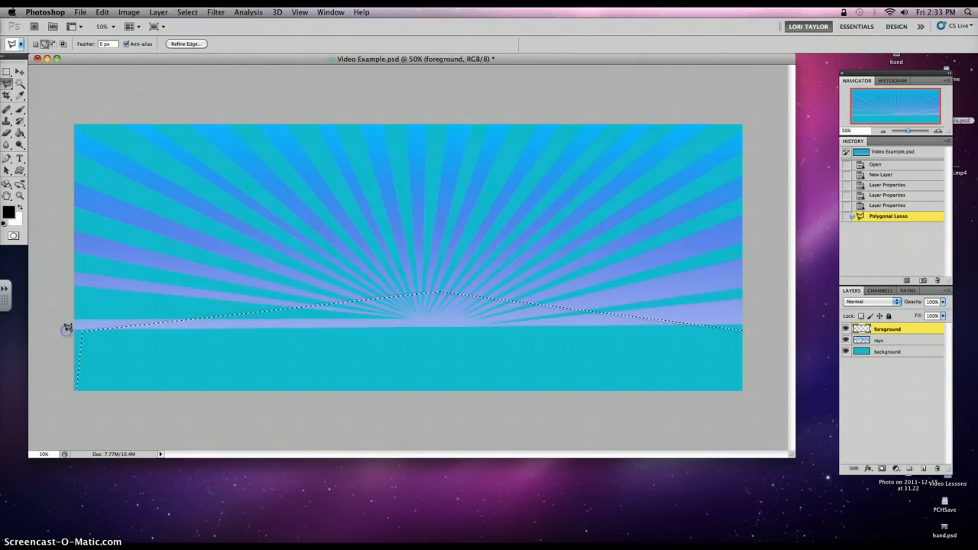
mouse_move(121, 359)
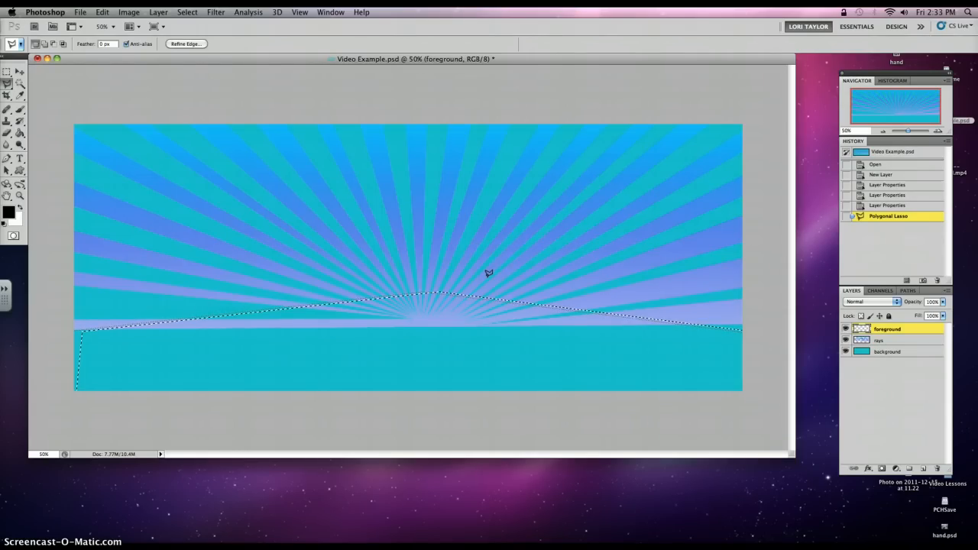
mouse_move(153, 147)
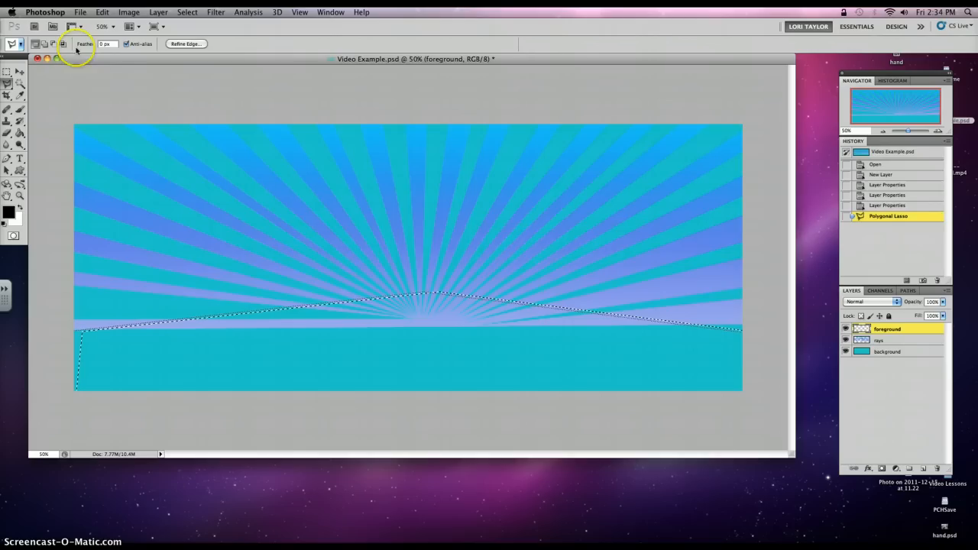
mouse_move(101, 11)
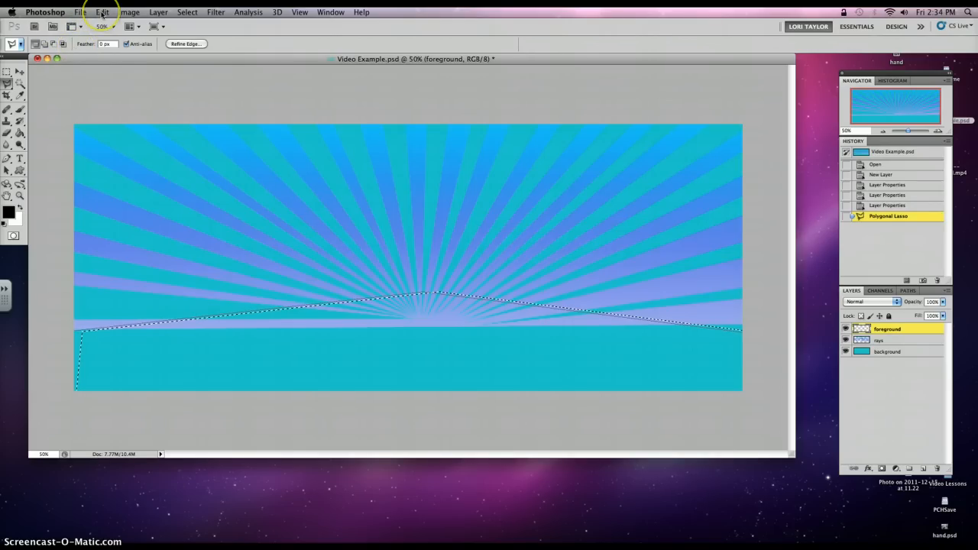
Step: Fill the hill selection with dark brown #715720 using Edit > Fill
left_click(102, 11)
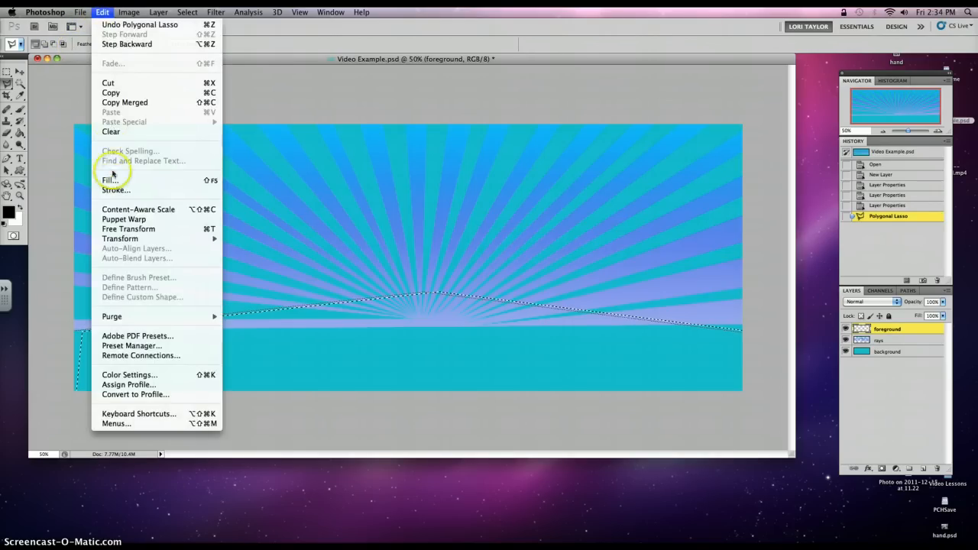
left_click(107, 180)
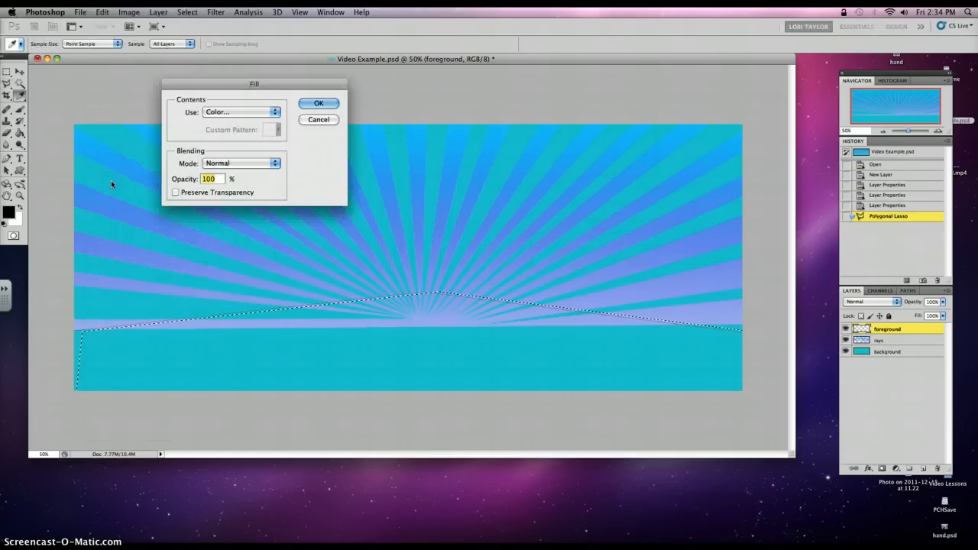
left_click(240, 112)
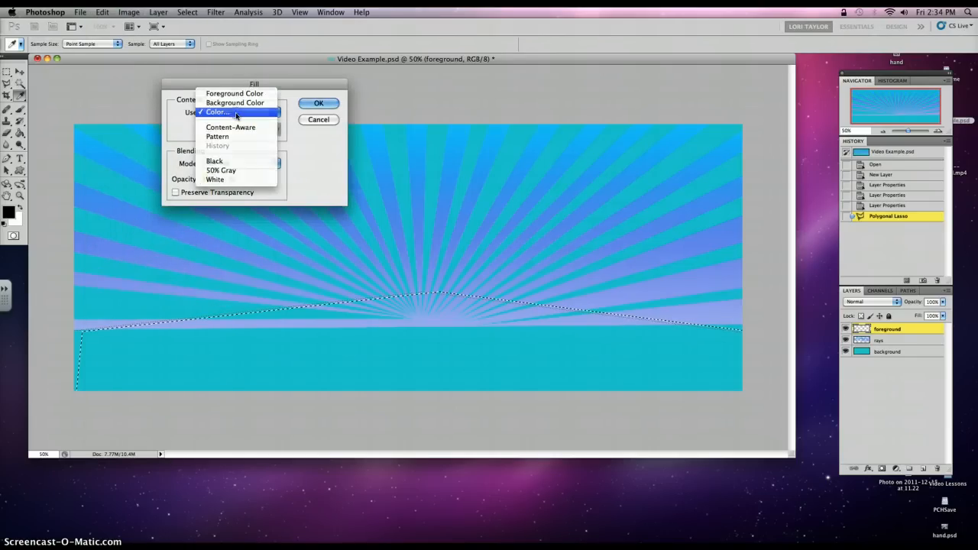
left_click(218, 112)
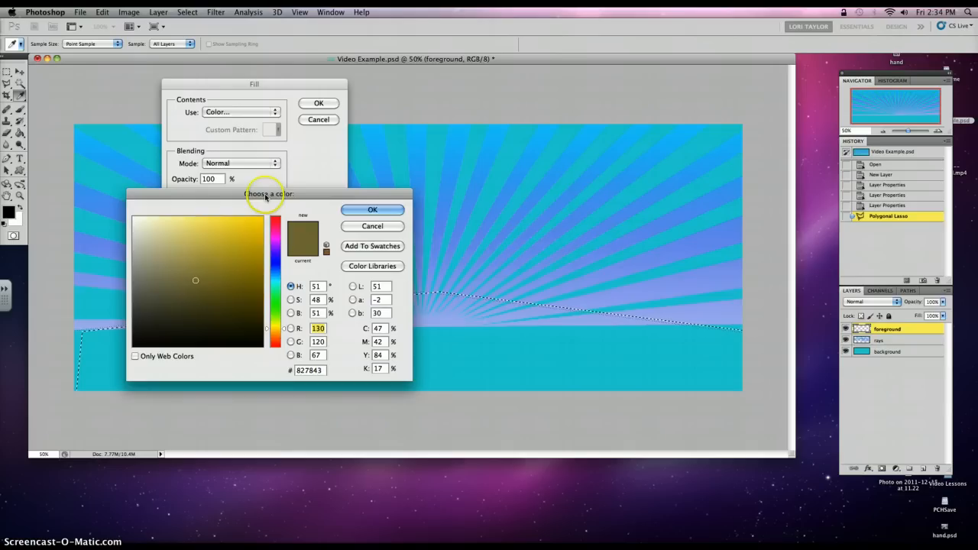
left_click_drag(268, 193, 276, 193)
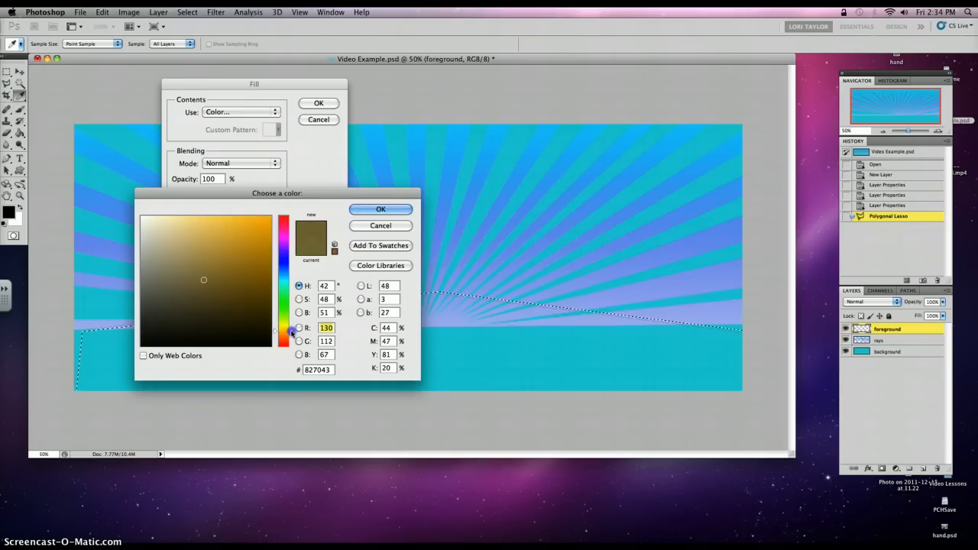
left_click_drag(204, 279, 245, 287)
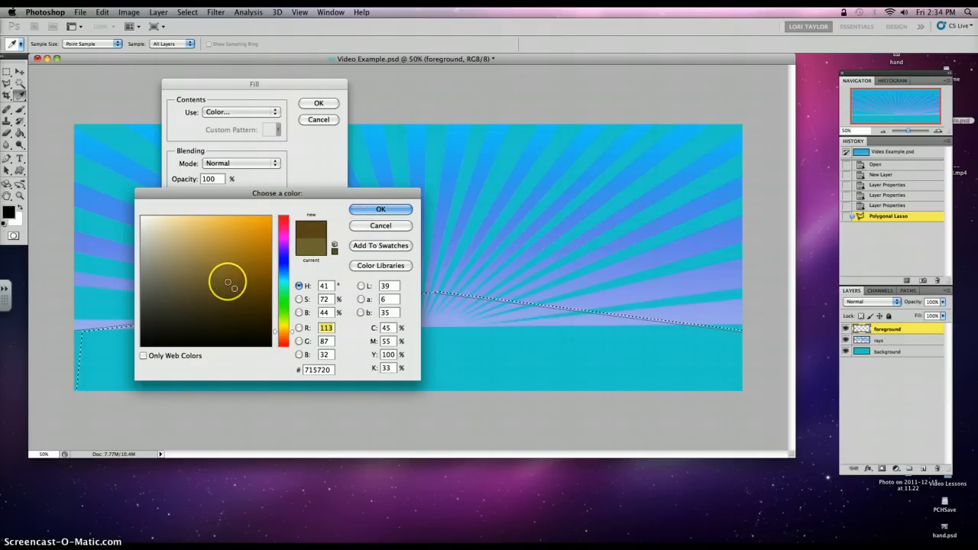
left_click(381, 208)
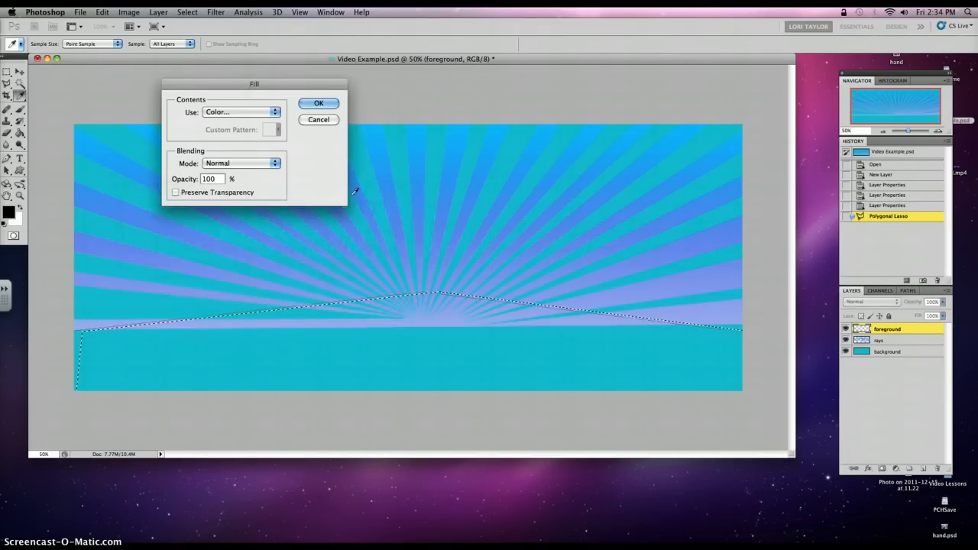
left_click(318, 103)
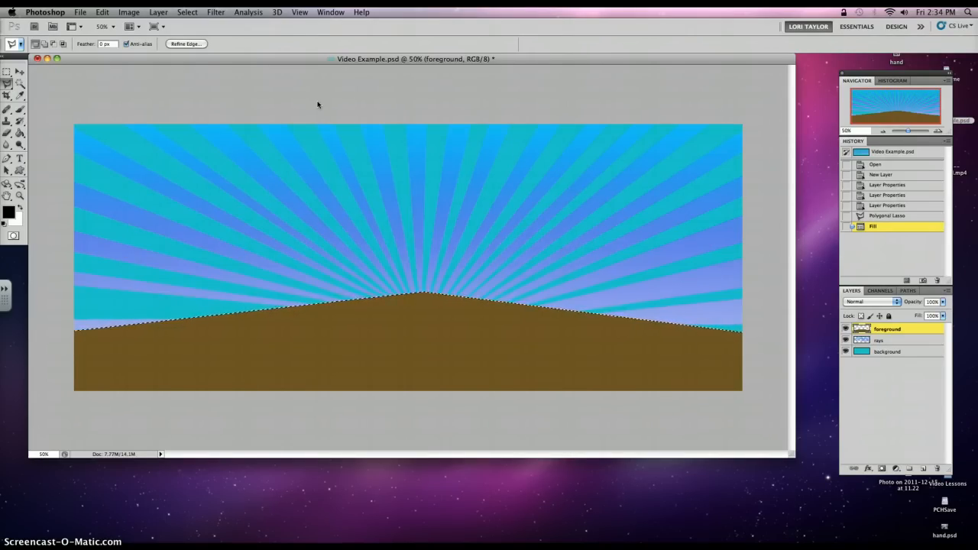
Step: Deselect the brown hill with Cmd+D
key("cmd+d")
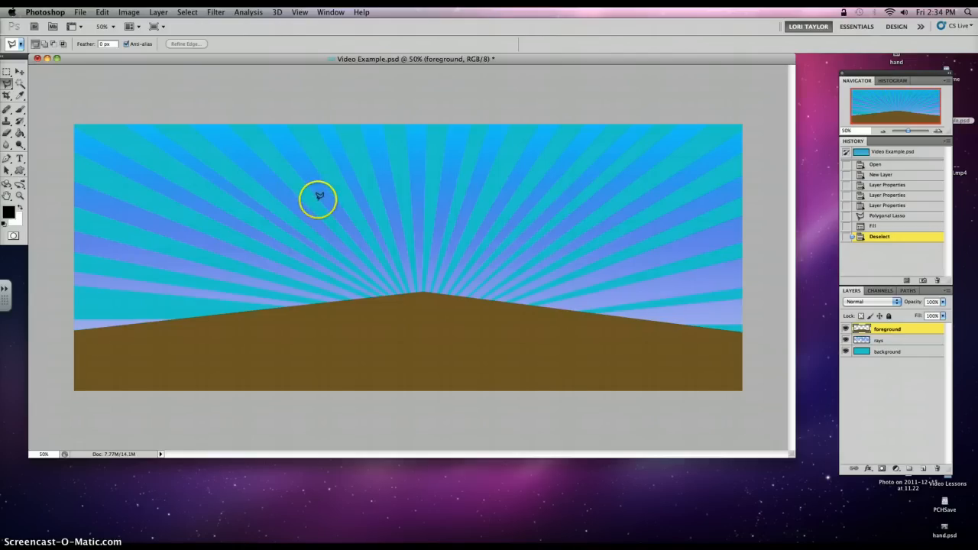
mouse_move(378, 329)
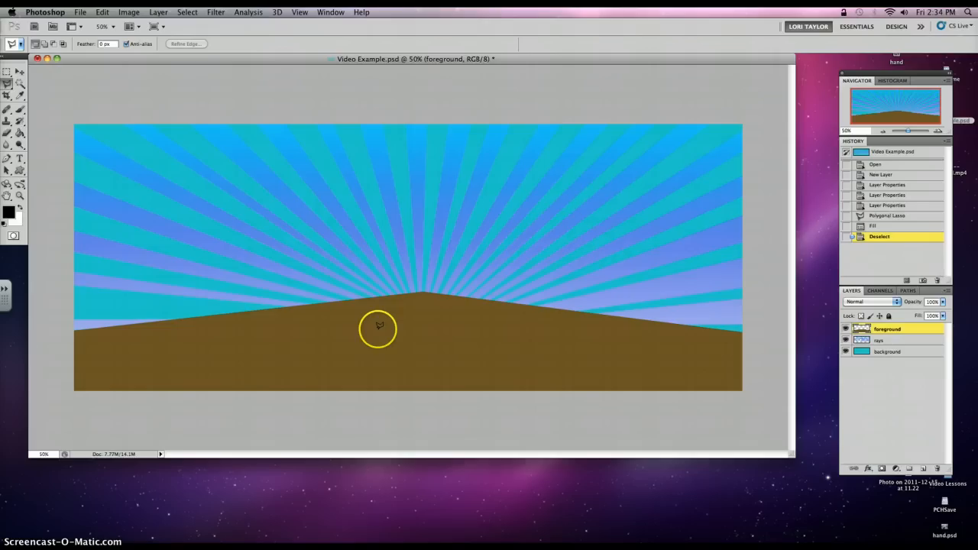
mouse_move(603, 336)
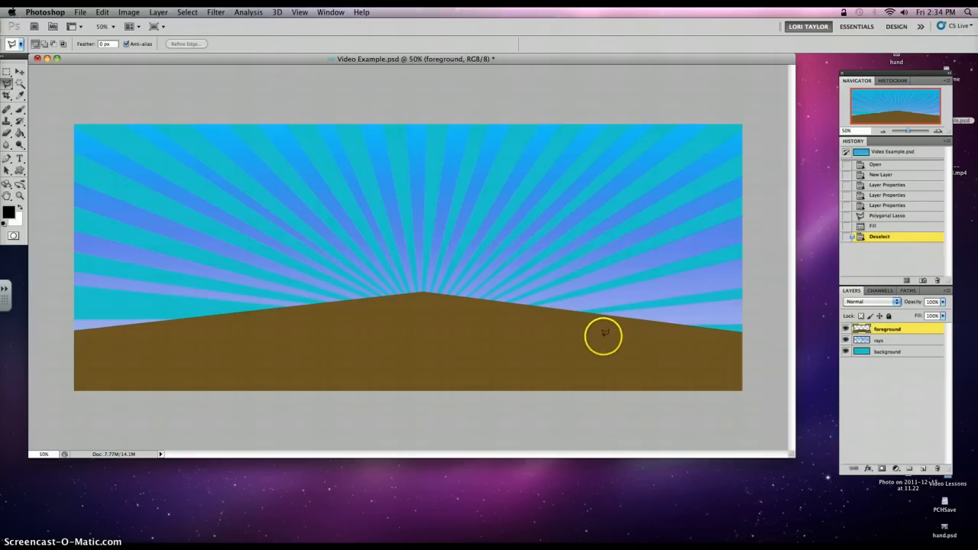
mouse_move(256, 160)
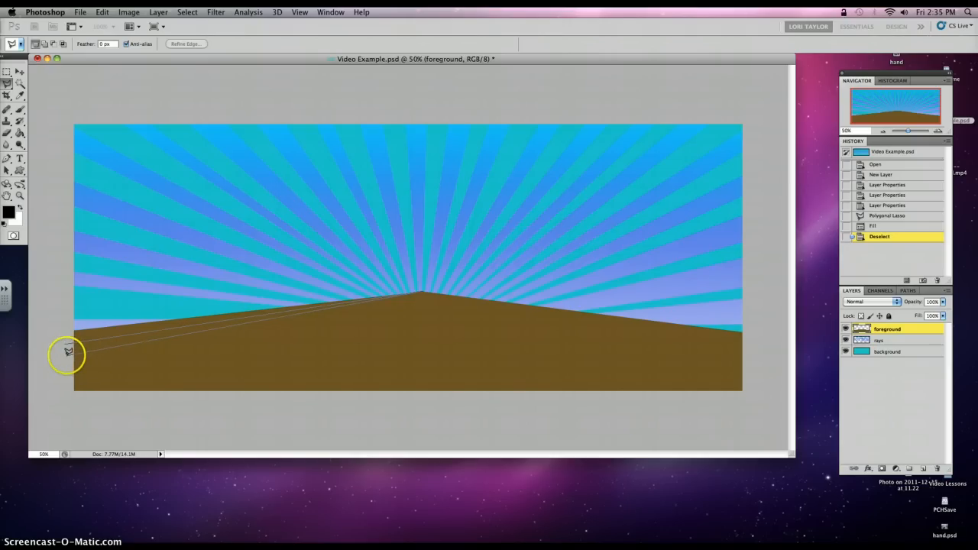
mouse_move(419, 294)
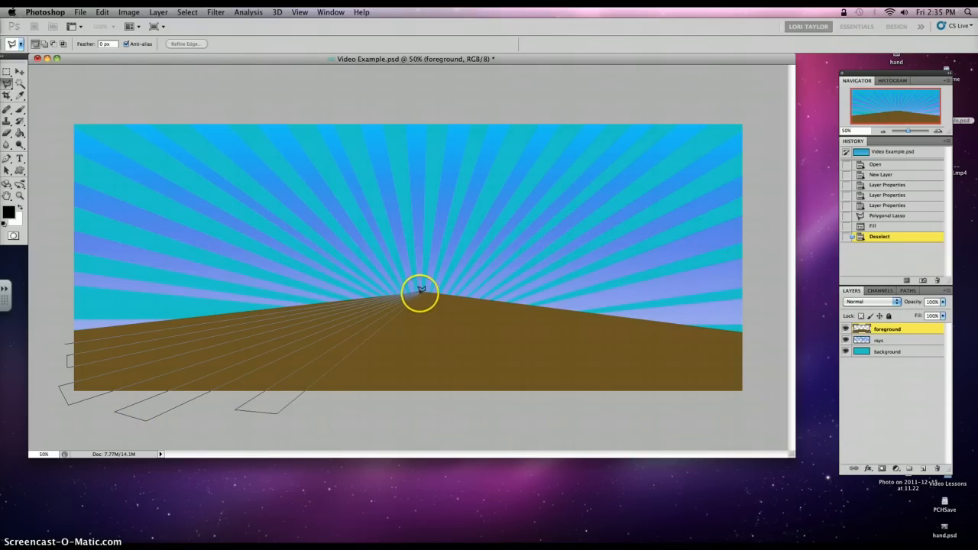
mouse_move(373, 396)
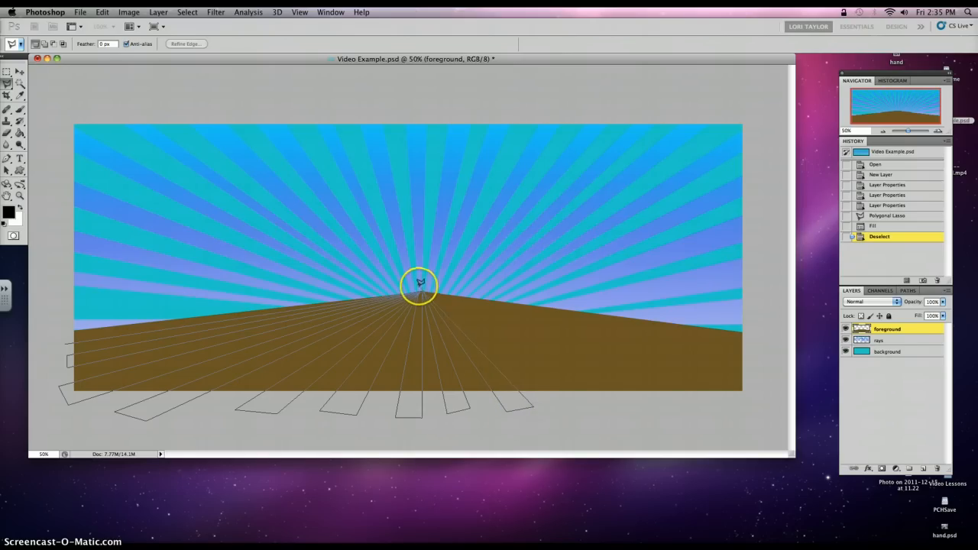
mouse_move(602, 403)
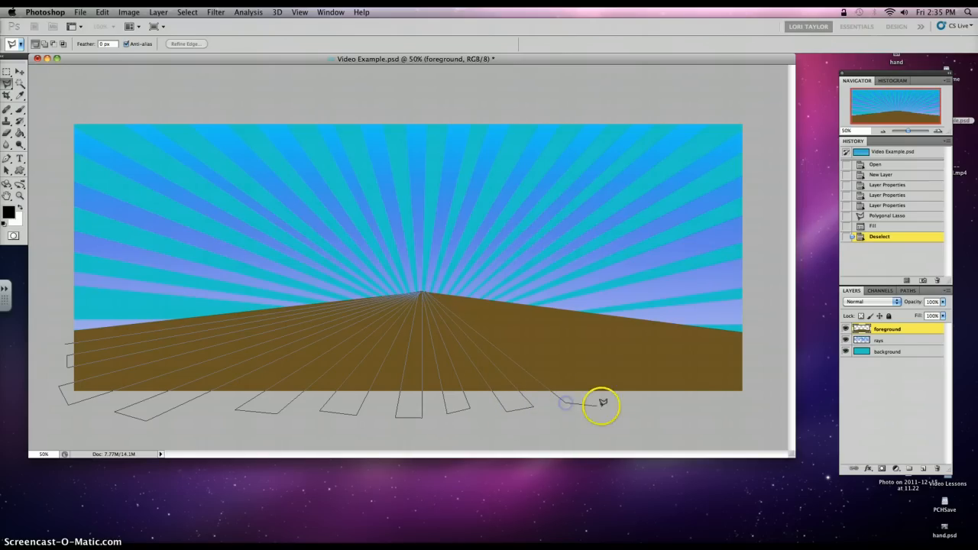
mouse_move(603, 398)
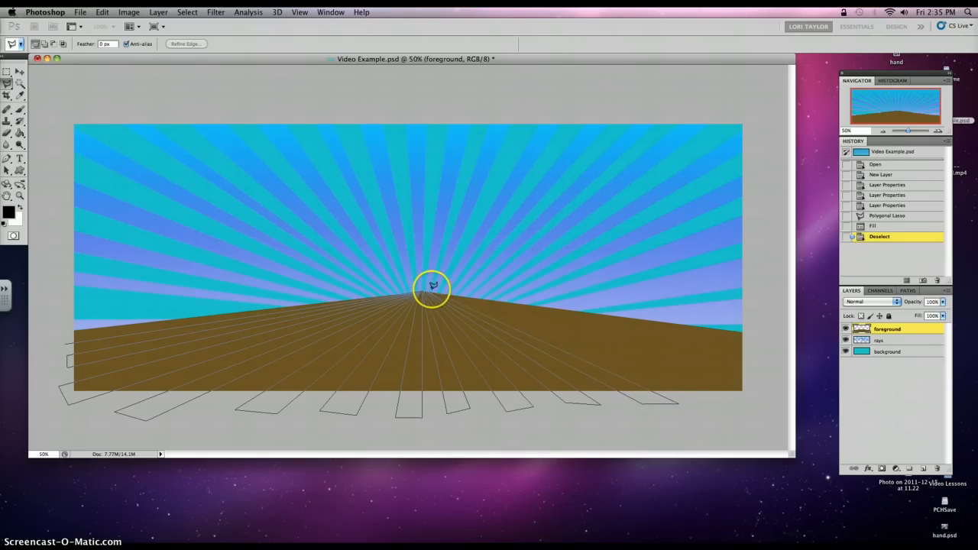
mouse_move(730, 410)
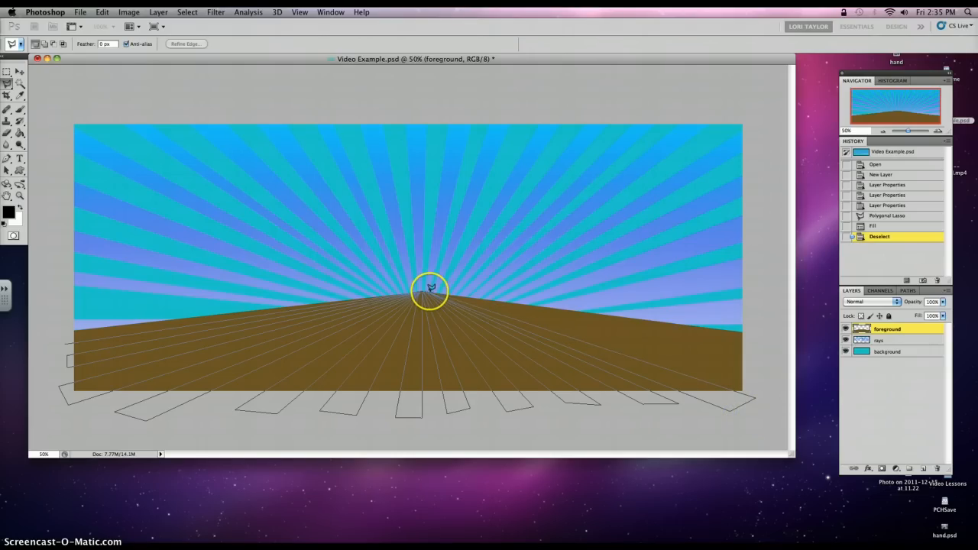
mouse_move(767, 351)
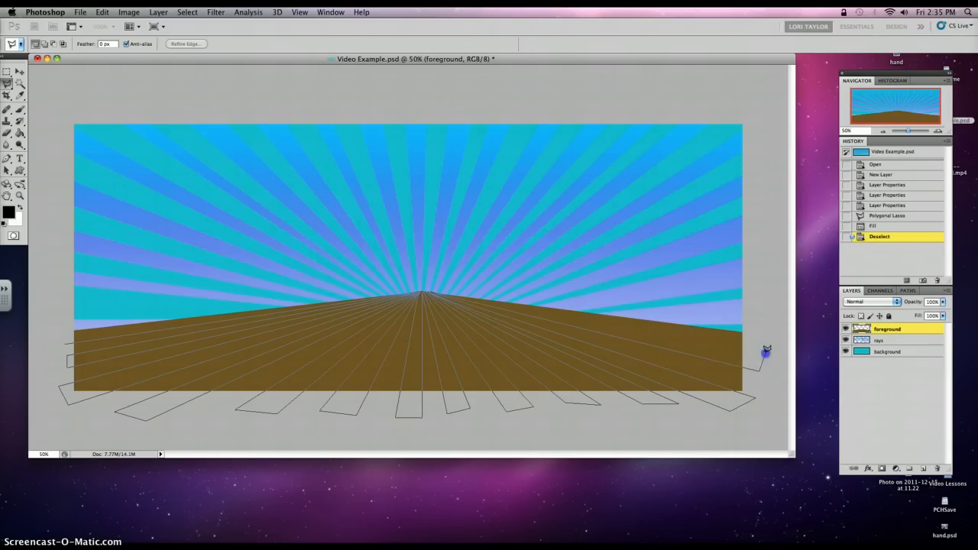
mouse_move(426, 291)
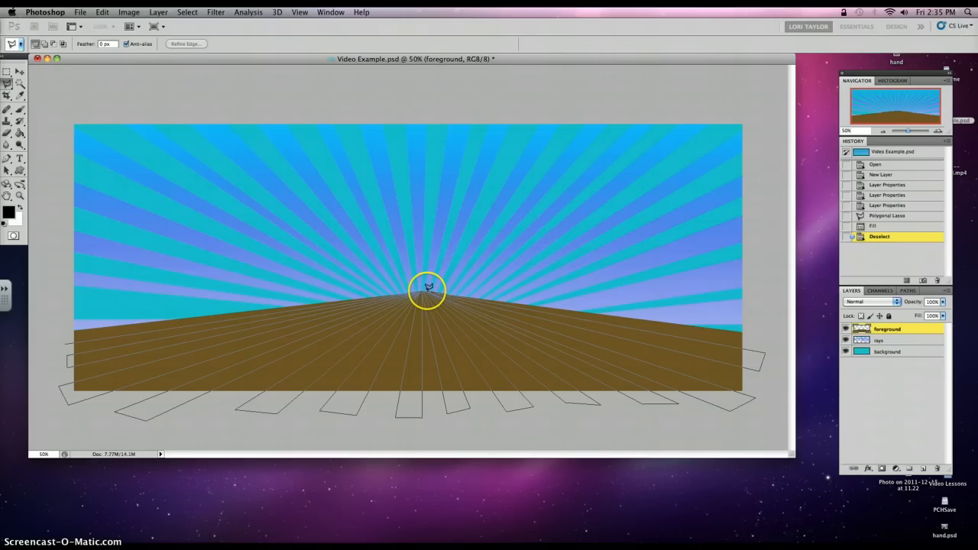
mouse_move(396, 277)
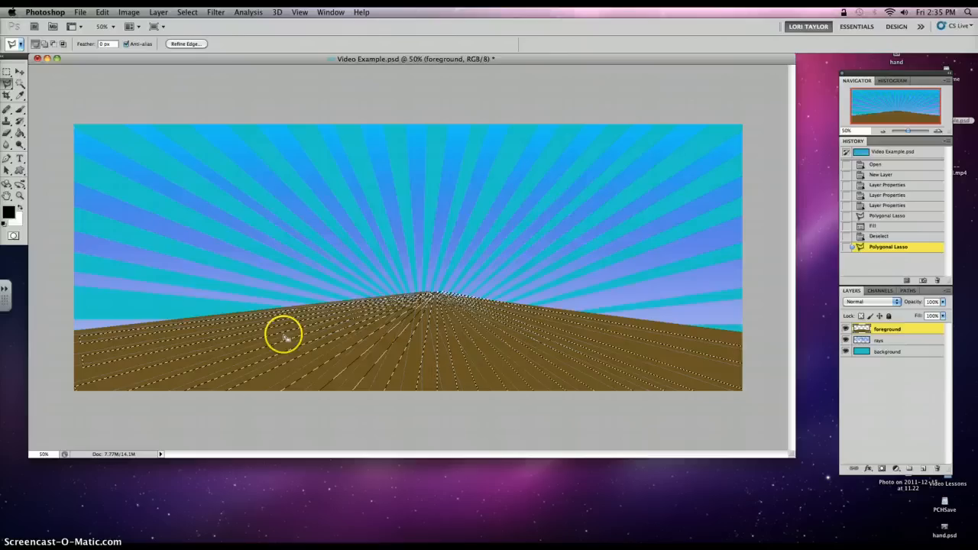
Step: Open the Edit menu to begin filling the stripe selection
left_click(102, 11)
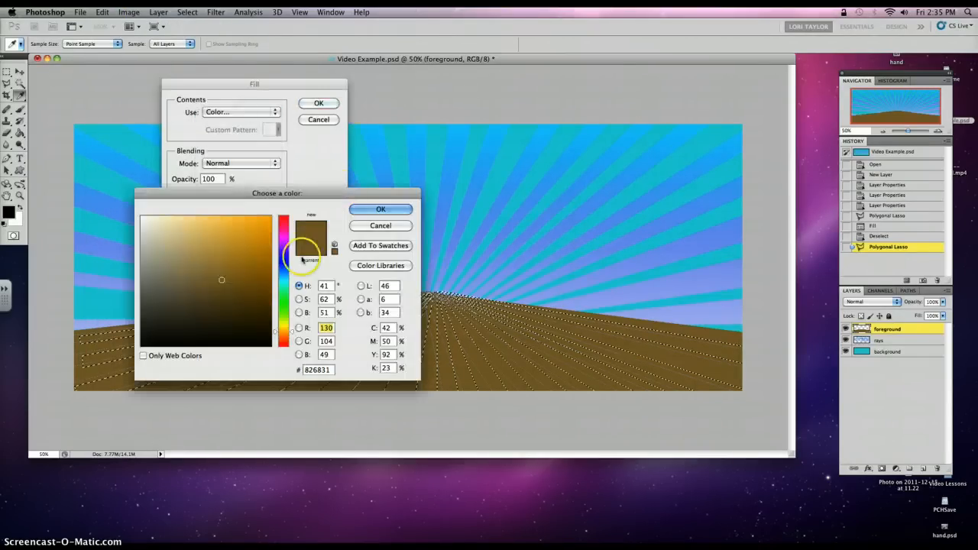
Step: Pick the darker brown #79612d for the stripes and confirm it
left_click(224, 286)
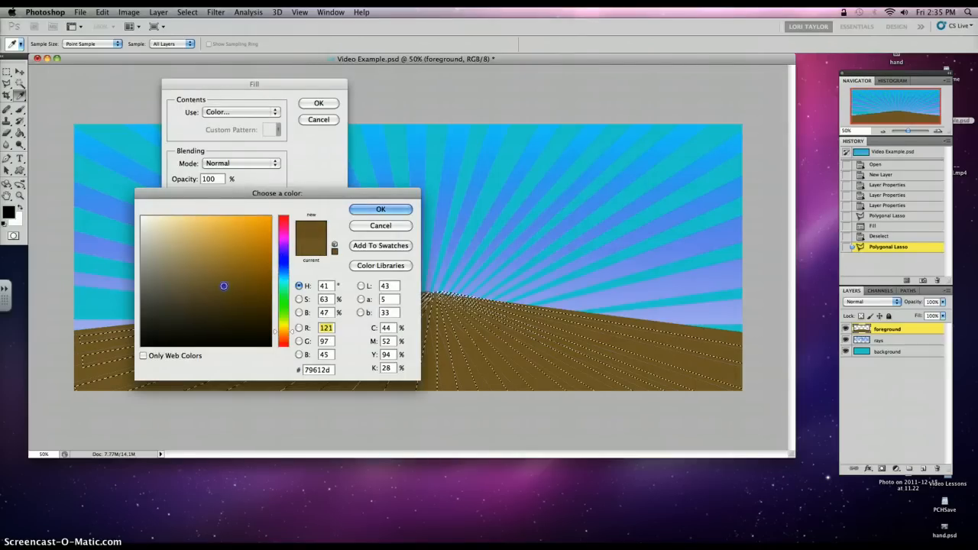
left_click(311, 252)
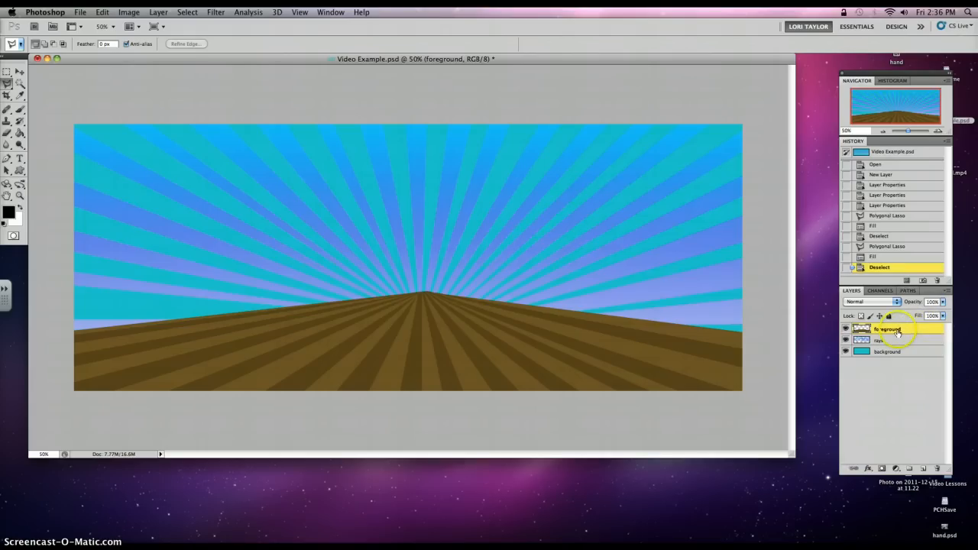
Step: Open Layer Style for the foreground layer and move the dialog aside
left_click(888, 329)
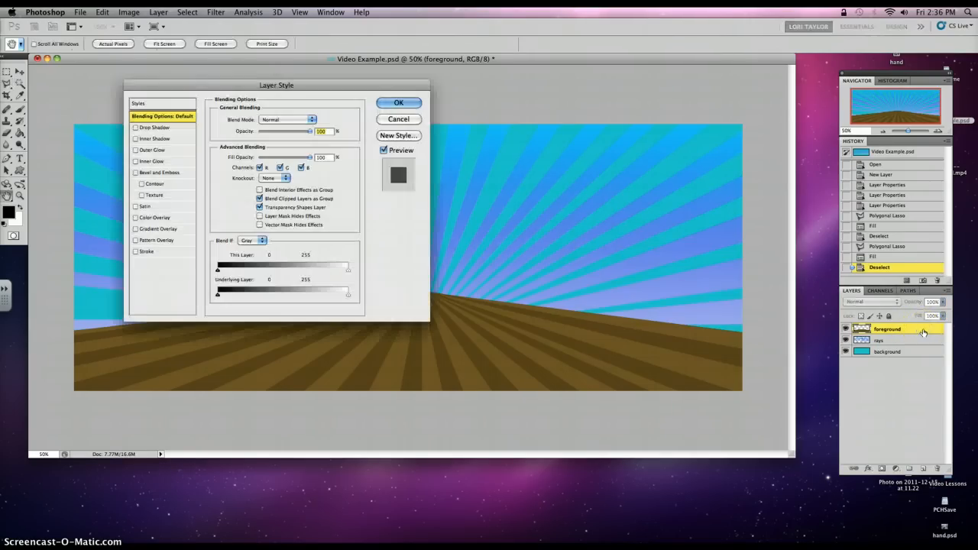
left_click_drag(277, 85, 280, 87)
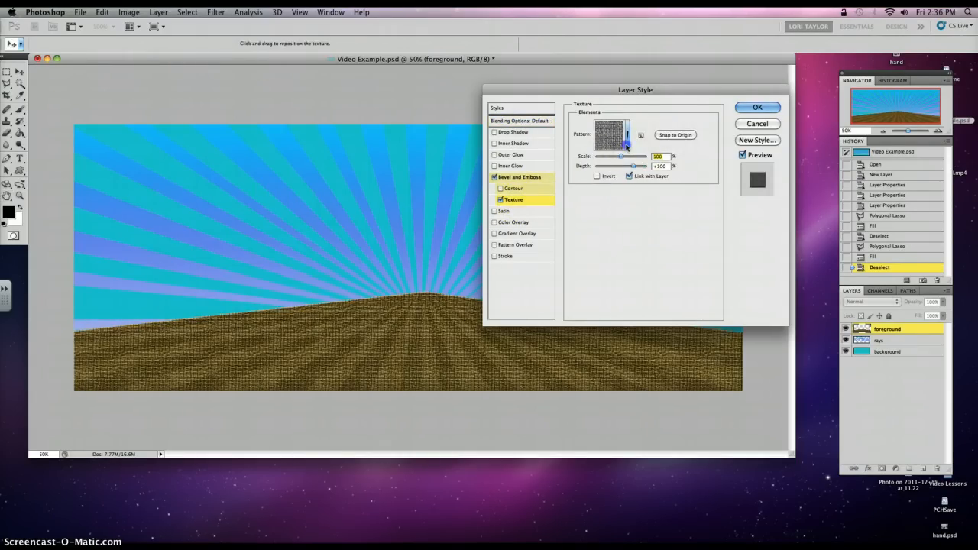
Step: Load the Artist Surfaces pattern set, replacing the current texture patterns
left_click(612, 135)
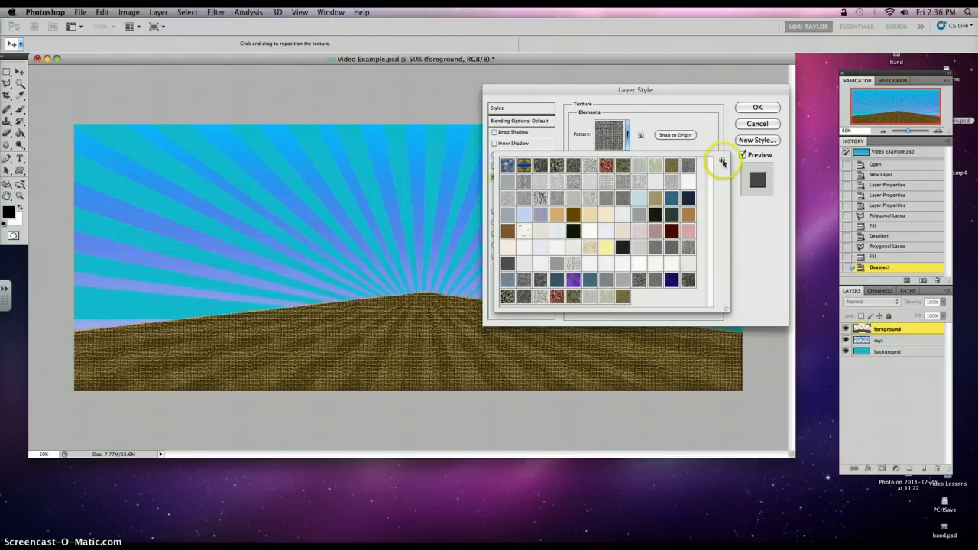
left_click(722, 161)
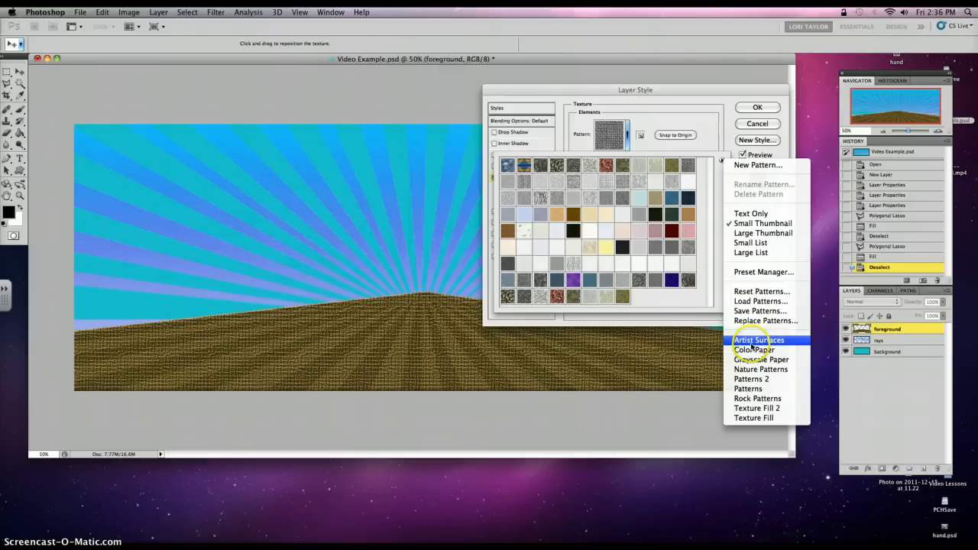
left_click(758, 340)
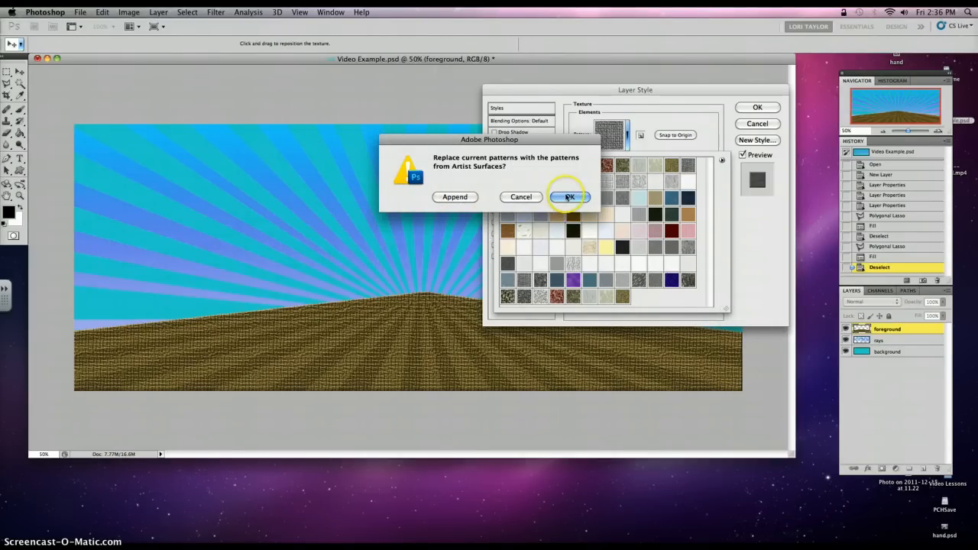
left_click(570, 196)
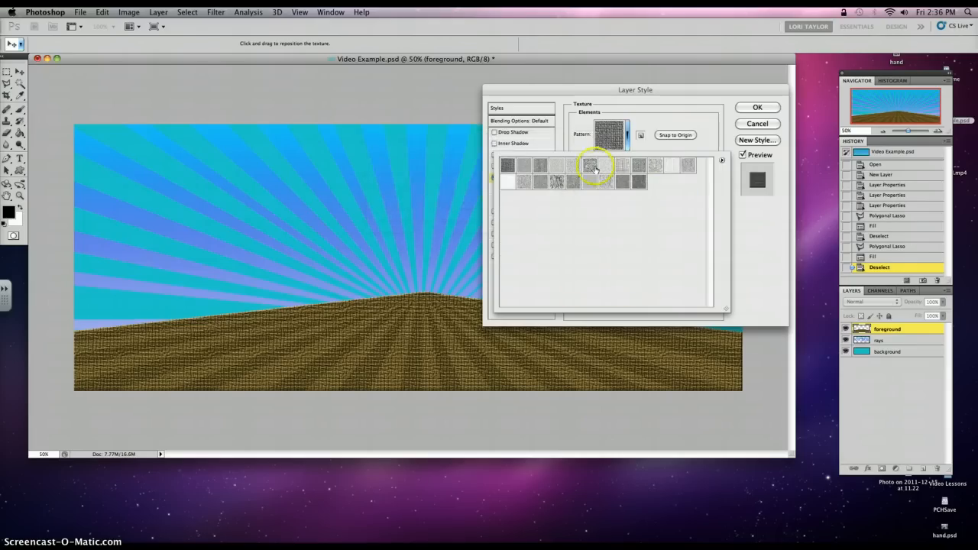
Step: Reset the patterns to the defaults and show the pattern set list again
left_click(720, 160)
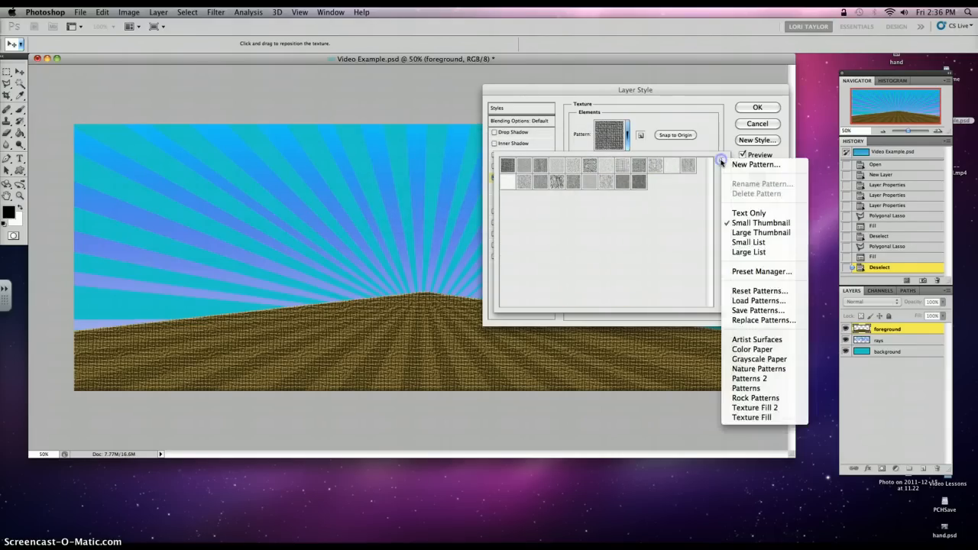
mouse_move(762, 291)
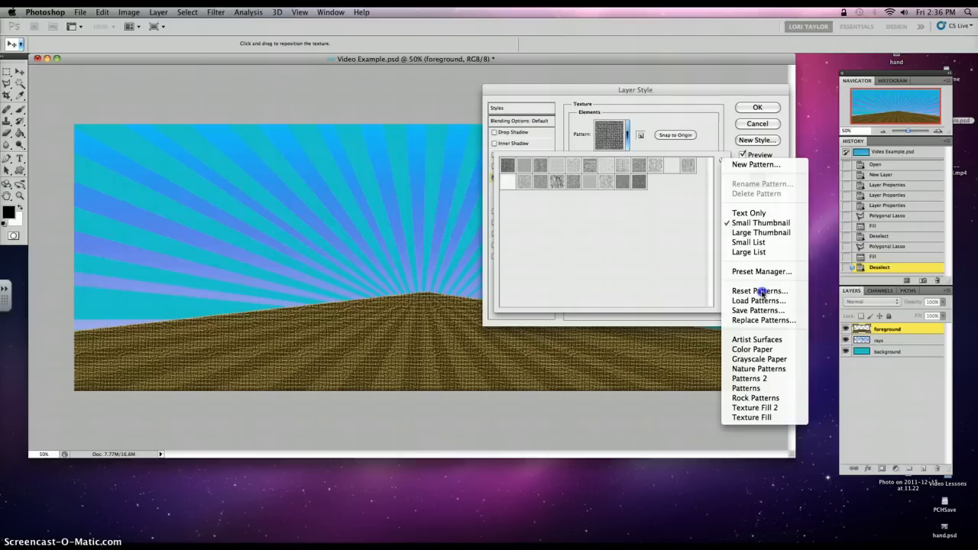
left_click(759, 291)
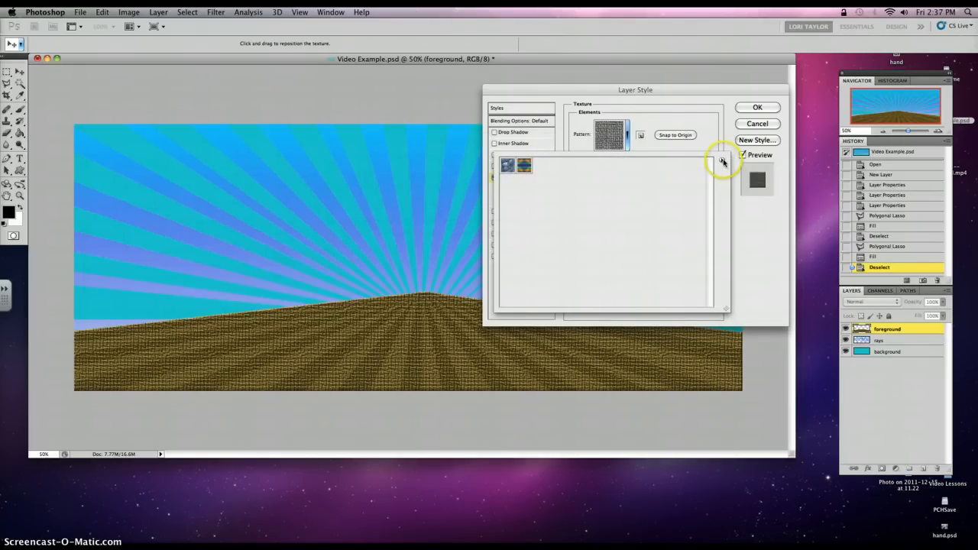
left_click(721, 160)
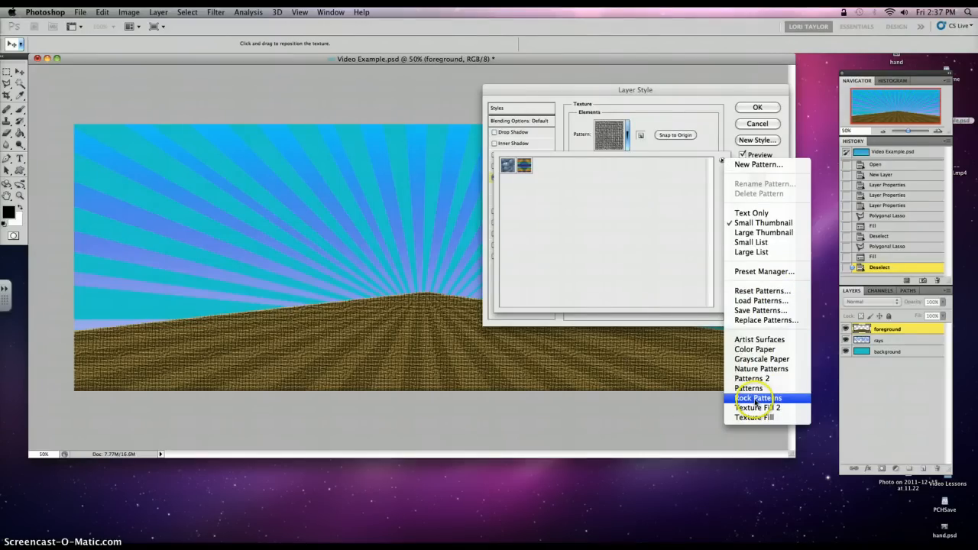
Step: Replace the library with Rock Patterns and choose the Stones texture
left_click(757, 397)
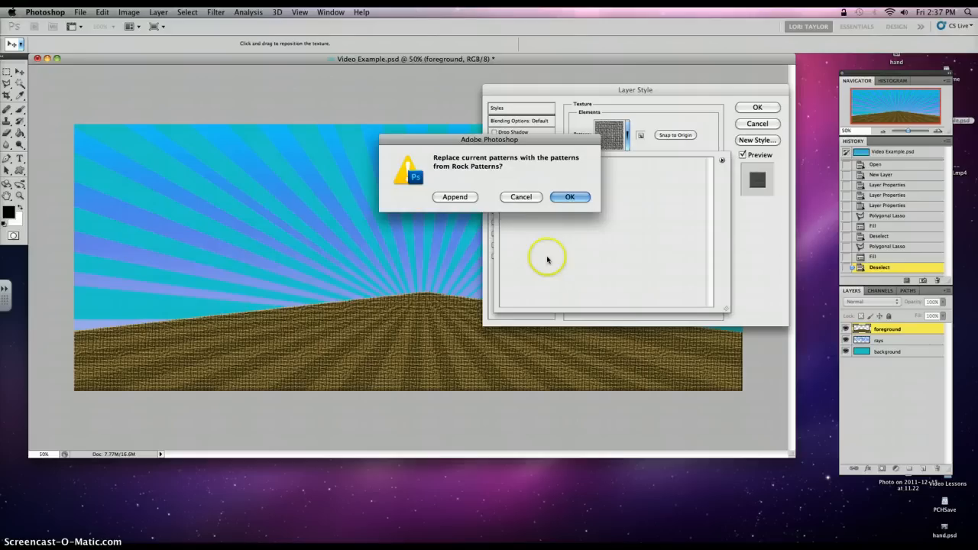
left_click(569, 196)
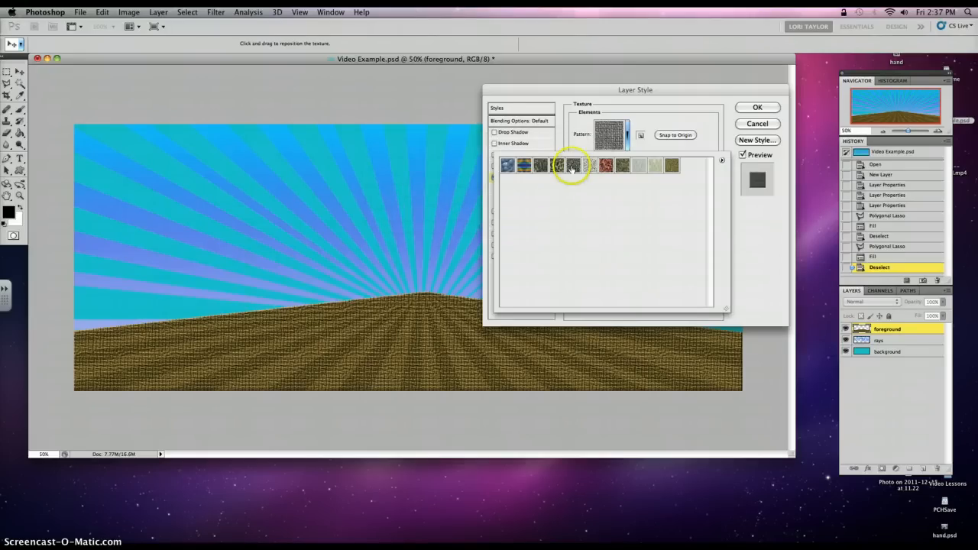
left_click(572, 165)
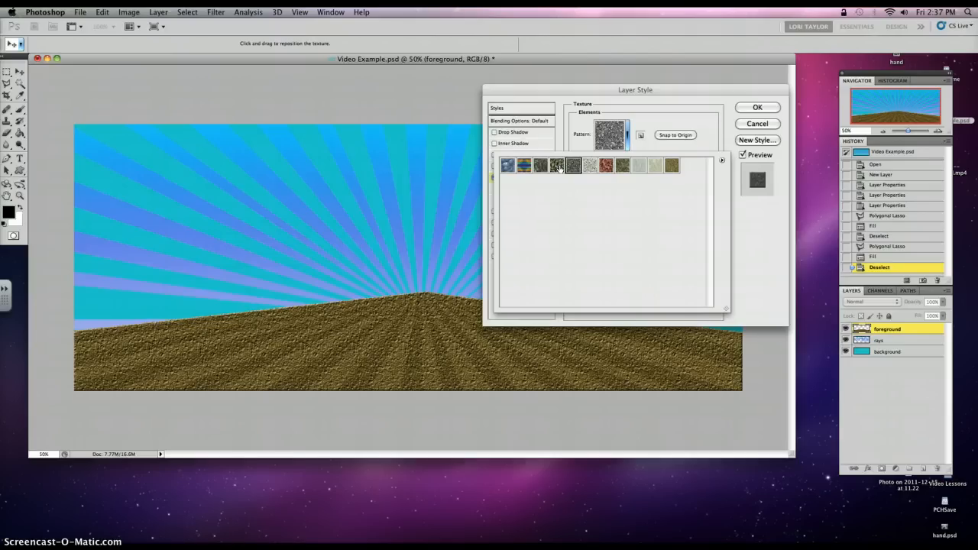
left_click(557, 165)
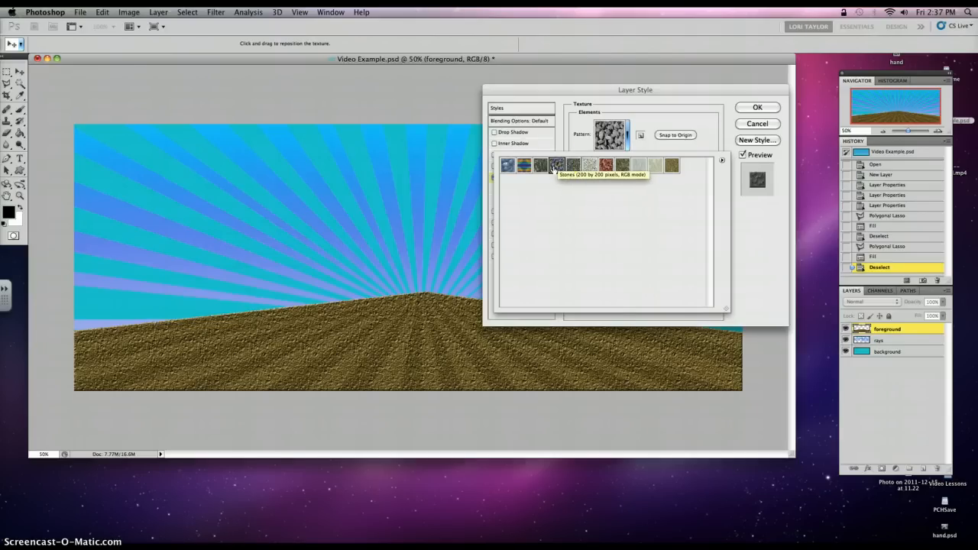
left_click(573, 165)
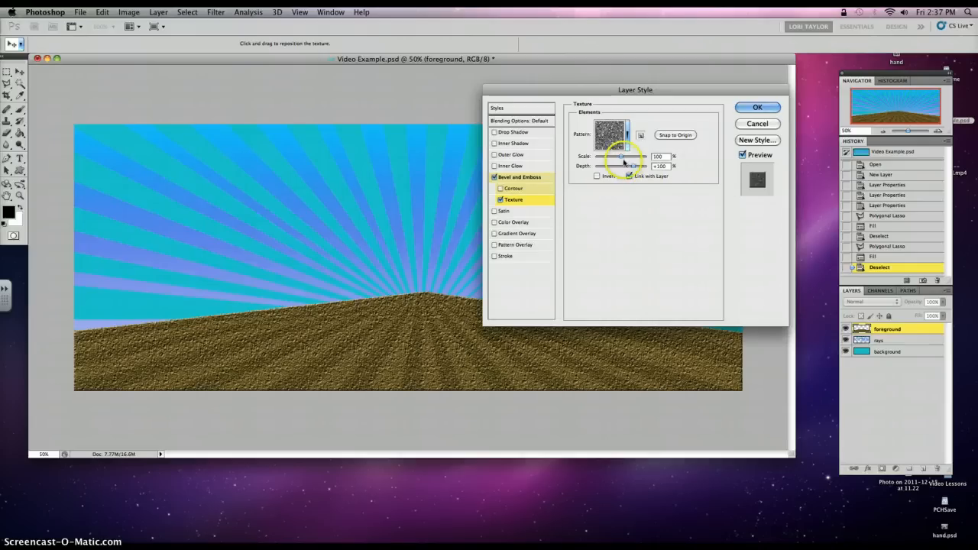
Step: Set texture scale to about 83%, lower depth slightly, and apply the layer style
left_click_drag(623, 157, 618, 156)
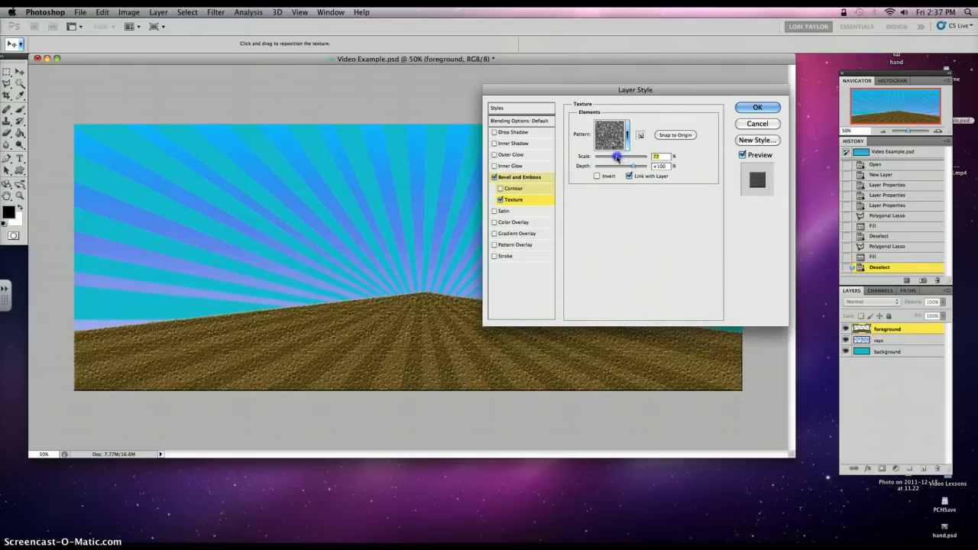
left_click_drag(617, 156, 627, 156)
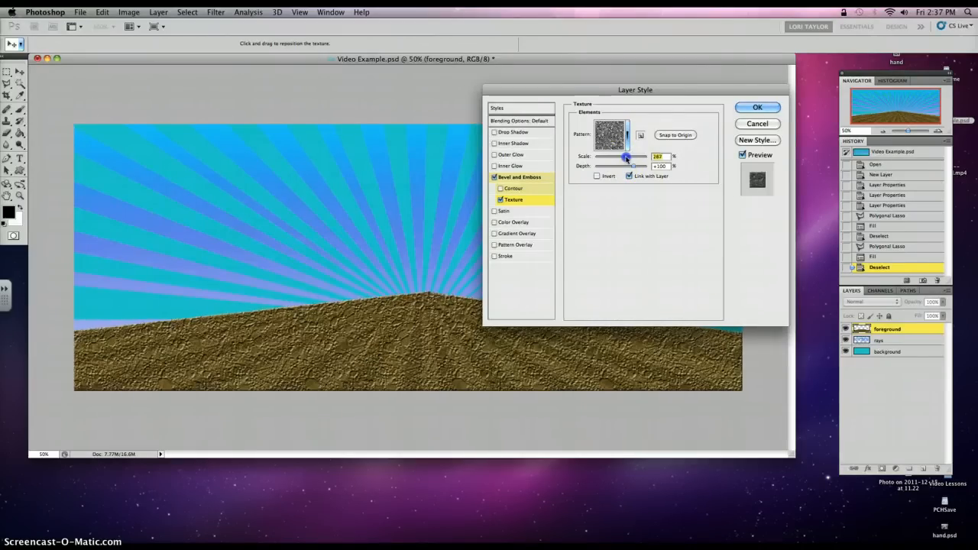
left_click_drag(627, 156, 617, 157)
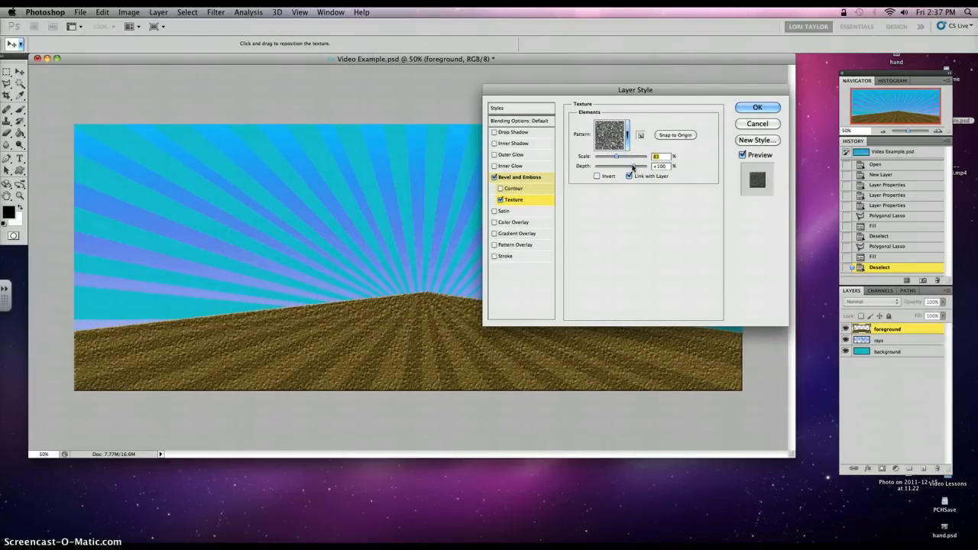
left_click_drag(638, 166, 632, 166)
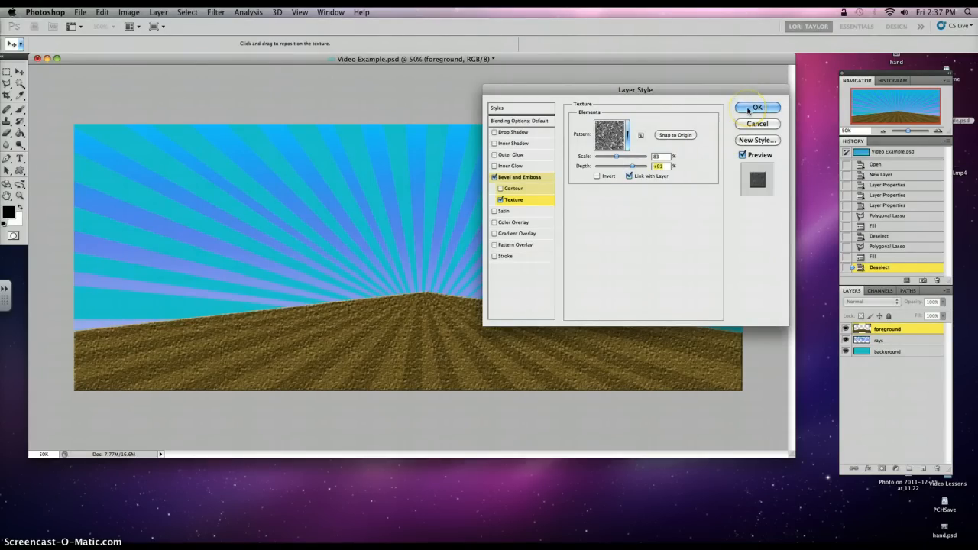
left_click(756, 107)
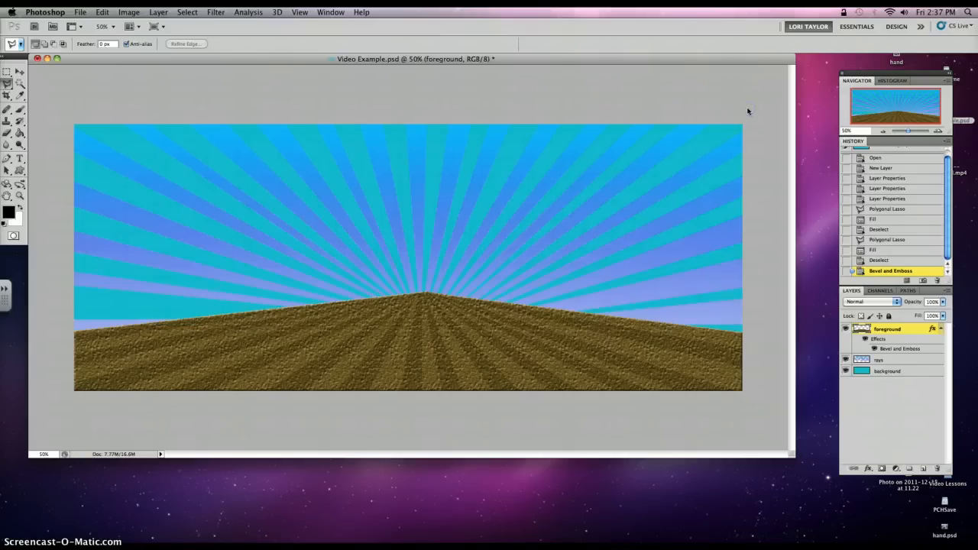
mouse_move(749, 105)
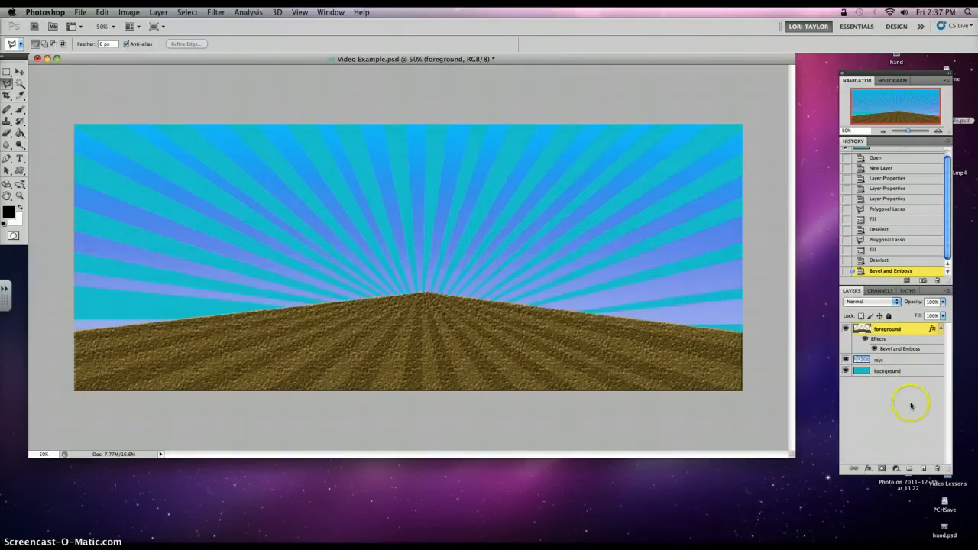
mouse_move(947, 405)
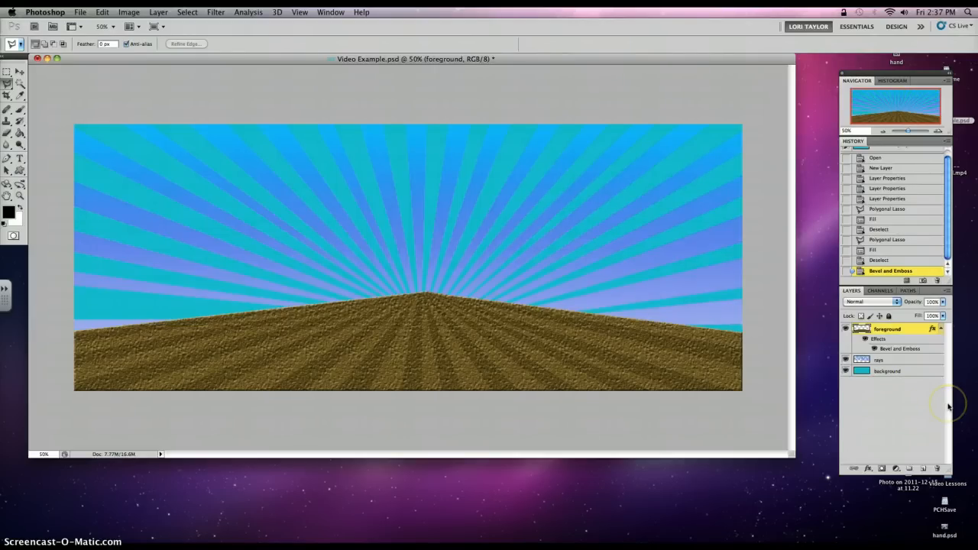